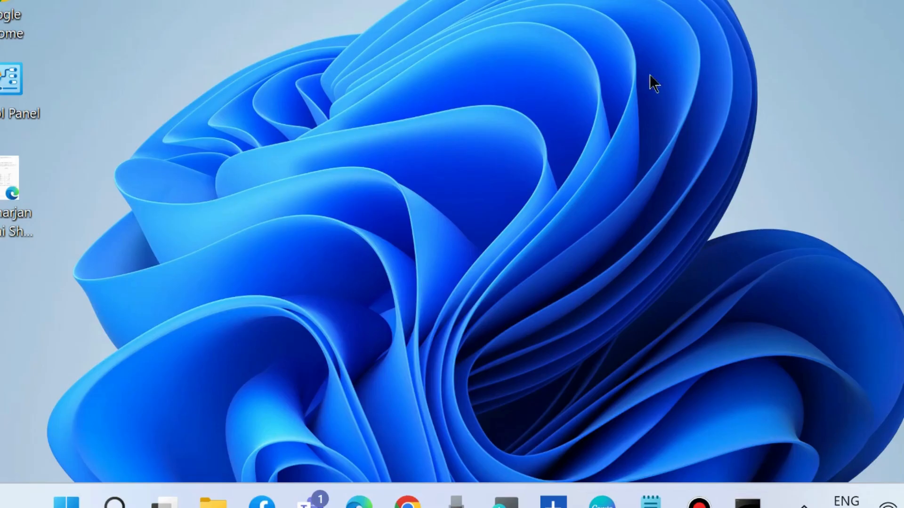
pyautogui.moveTo(406, 332)
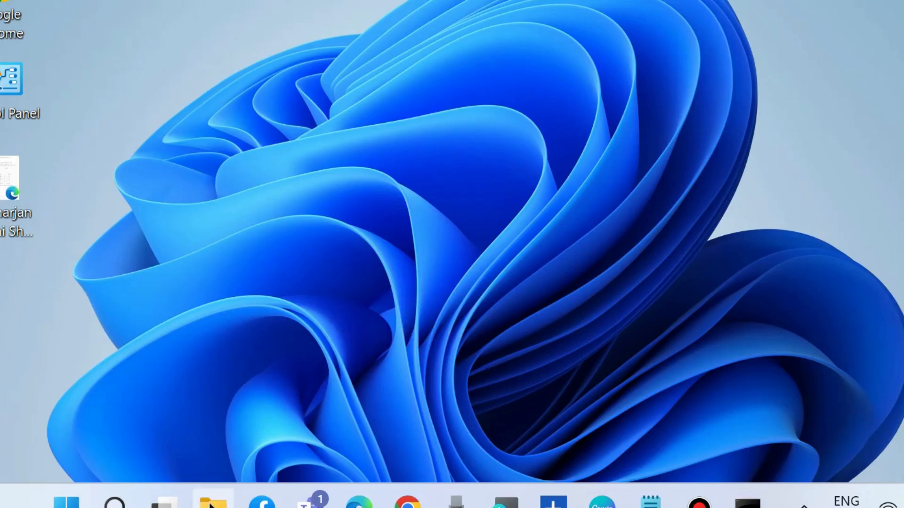
# Show This PC in File Explorer and select the New Volume (D:) drive
pyautogui.click(213, 504)
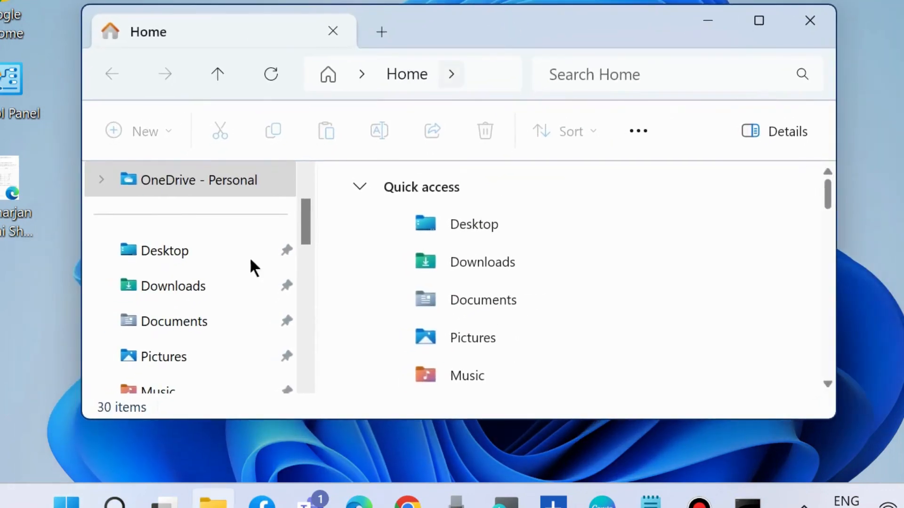
pyautogui.click(161, 285)
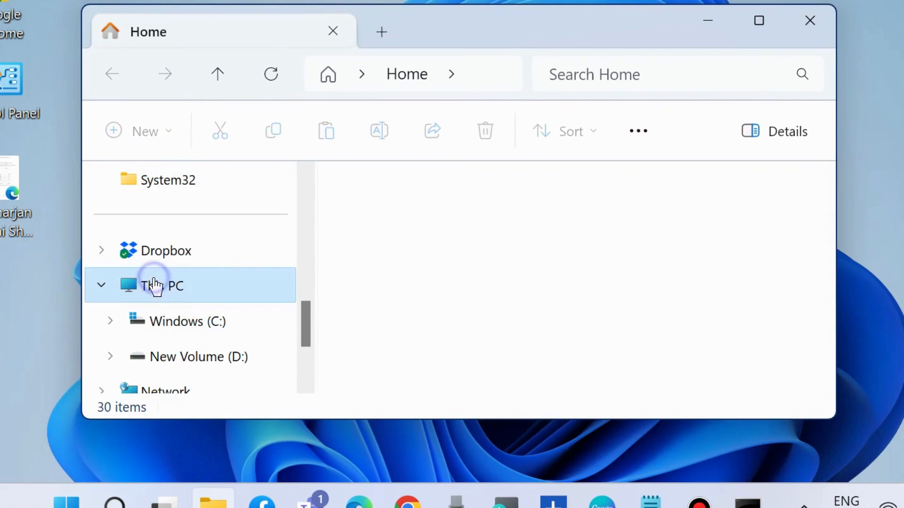
pyautogui.click(161, 285)
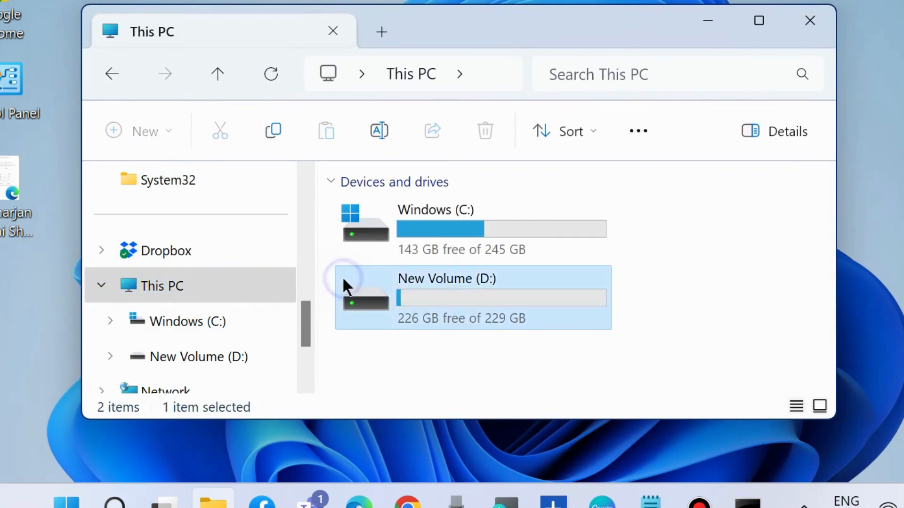
# Open the Properties of New Volume (D:) on the Tools page with error checking
pyautogui.rightClick(446, 297)
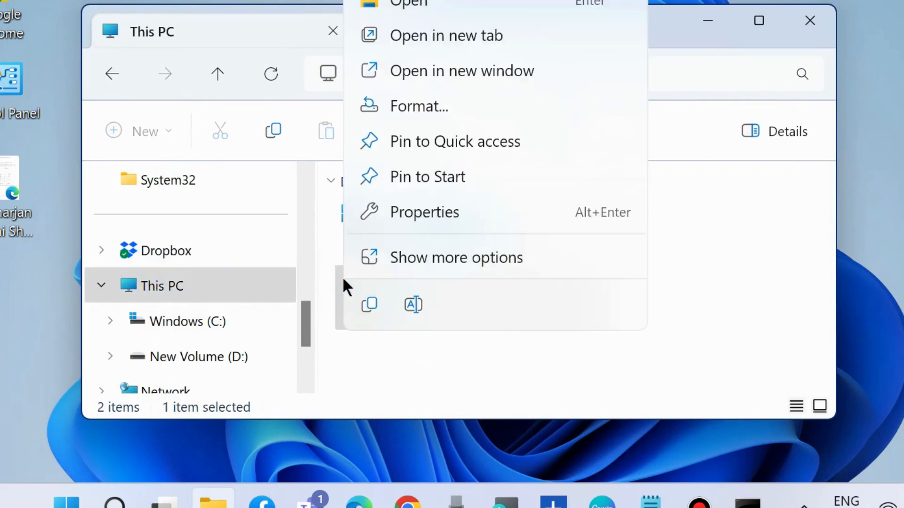
pyautogui.click(425, 212)
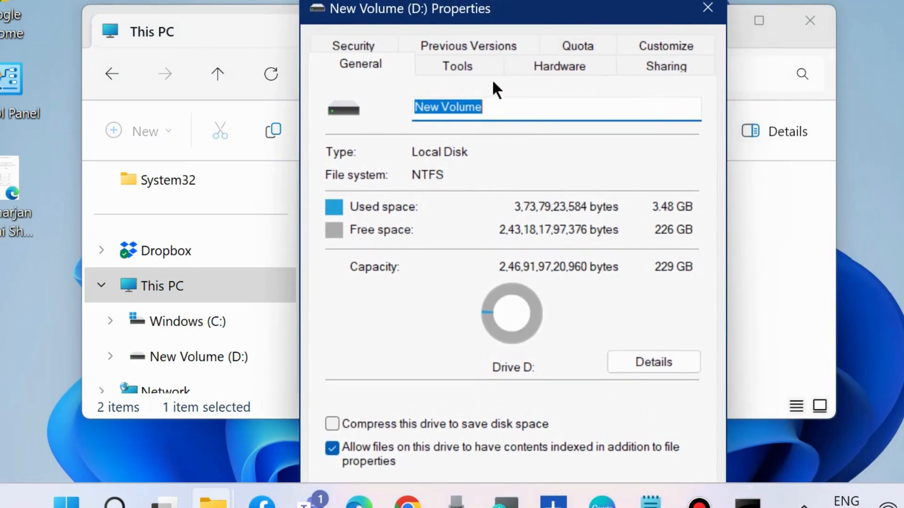
pyautogui.click(457, 66)
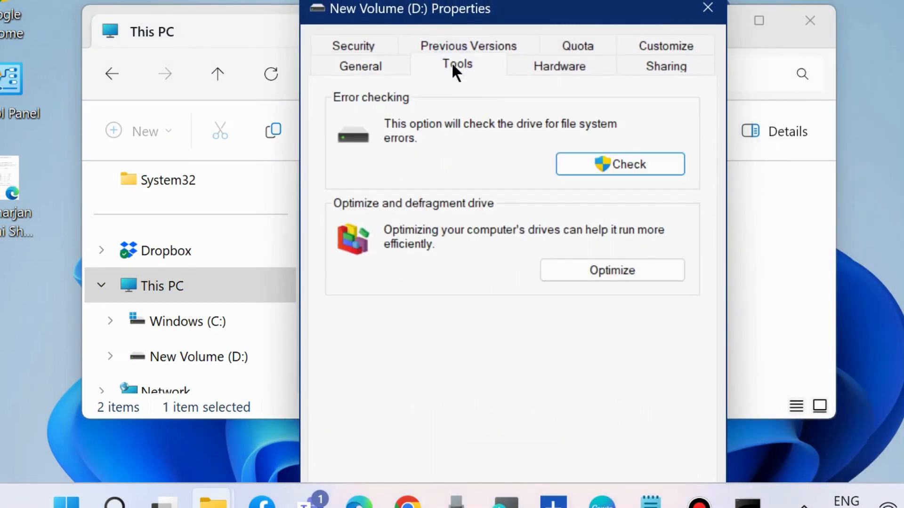
pyautogui.moveTo(594, 139)
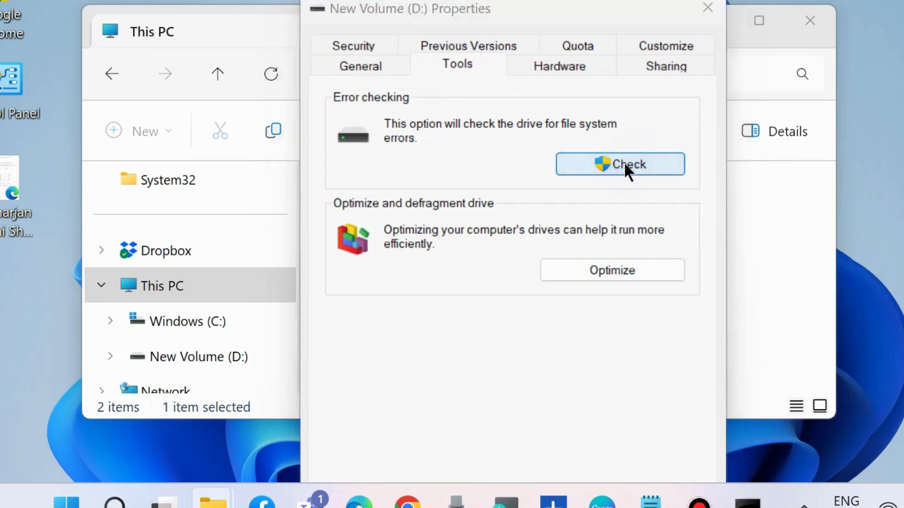
# Run the error check scan on drive D:, find no errors, and dismiss the results
pyautogui.click(620, 164)
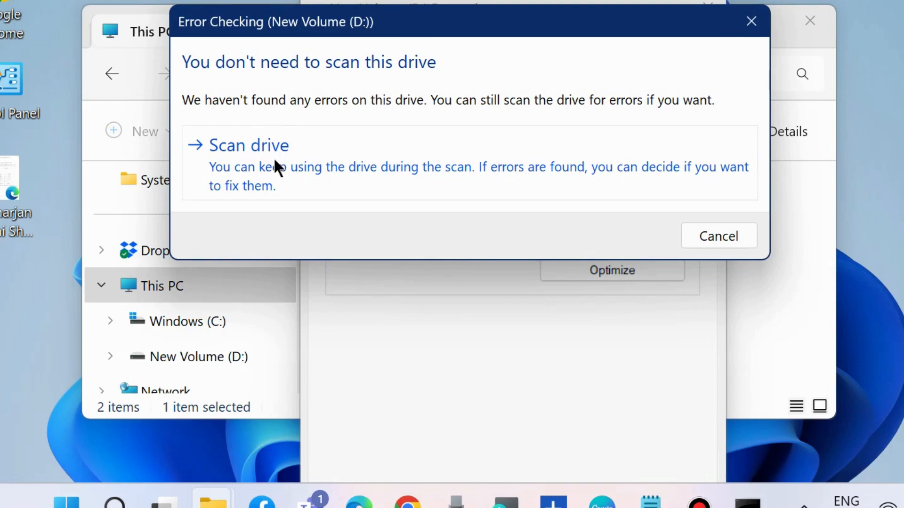
pyautogui.click(248, 145)
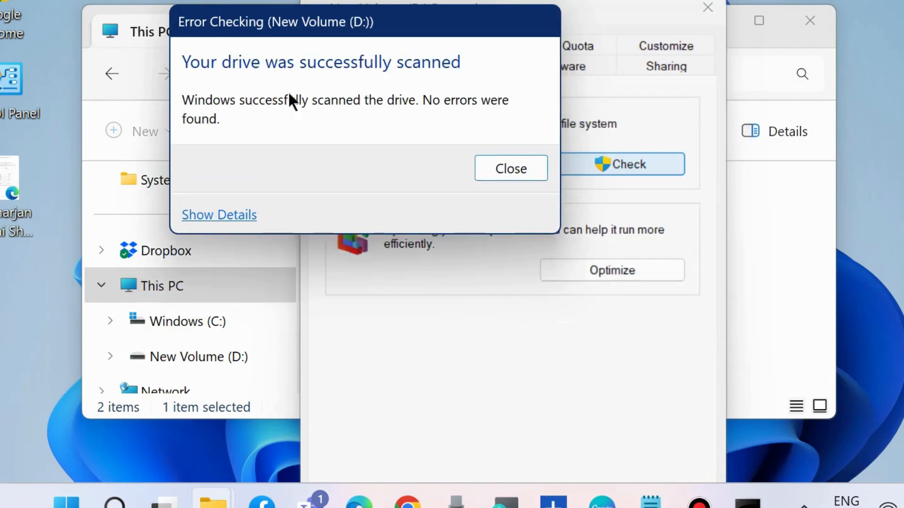
pyautogui.moveTo(570, 196)
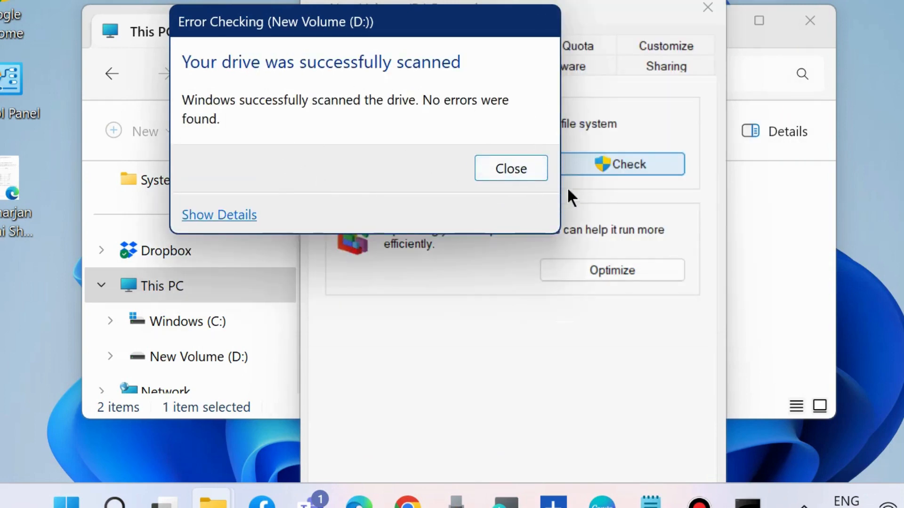
pyautogui.click(509, 169)
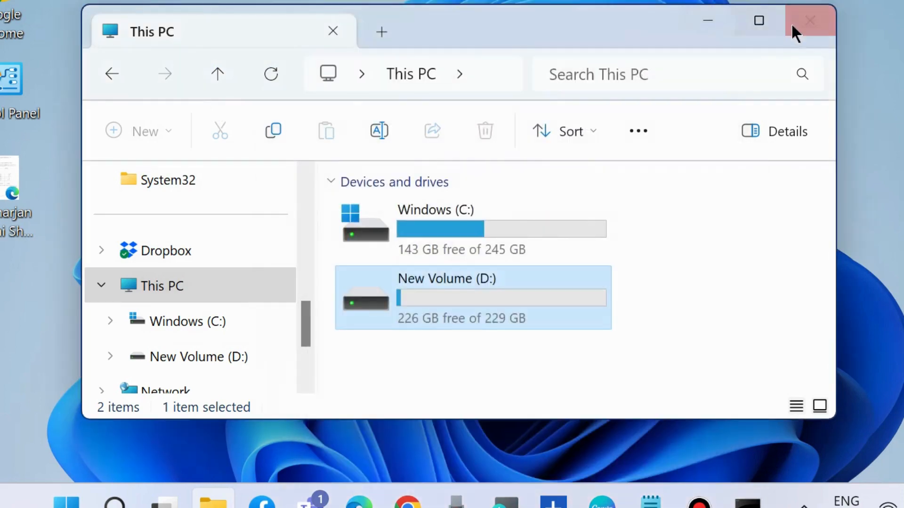
# Close File Explorer and launch Command Prompt (cmd) as administrator from Search
pyautogui.click(810, 20)
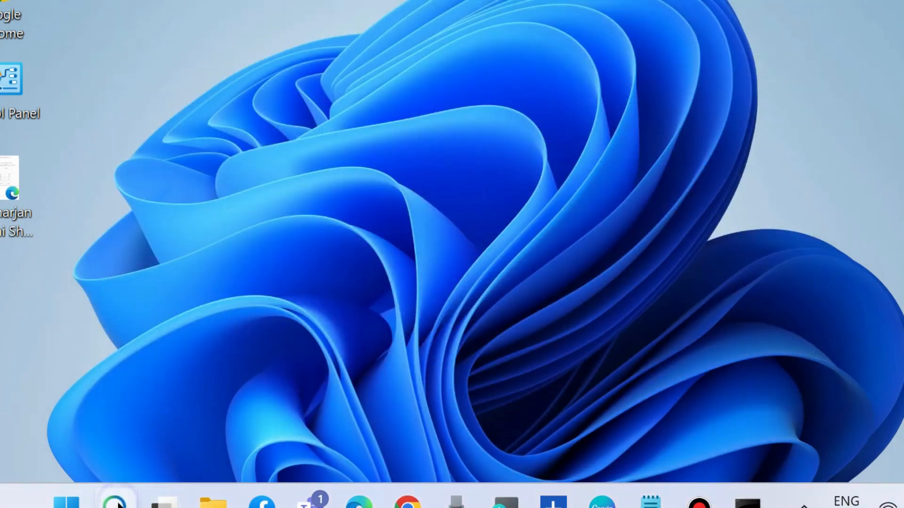
pyautogui.write('cmd')
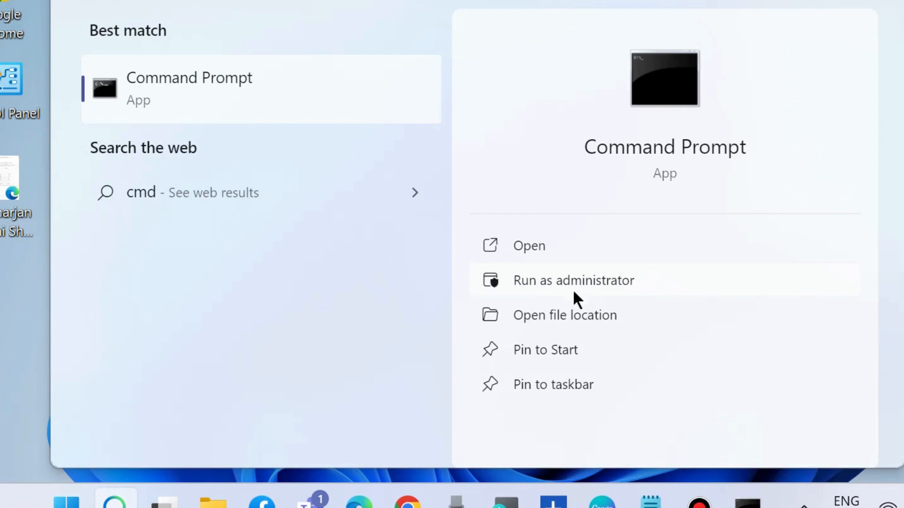
pyautogui.click(573, 280)
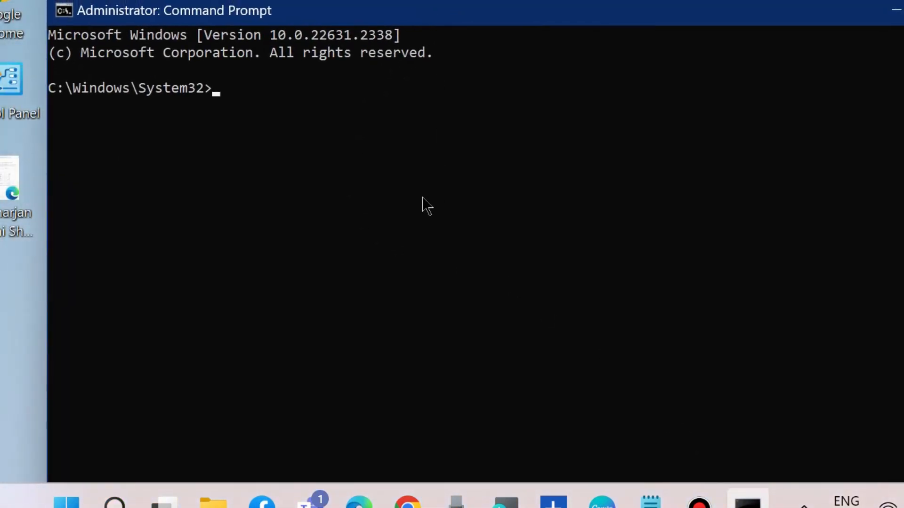
# Let the icacls * /reset /t /c /q run finish, scrolling past the Access is denied lines
pyautogui.click(650, 500)
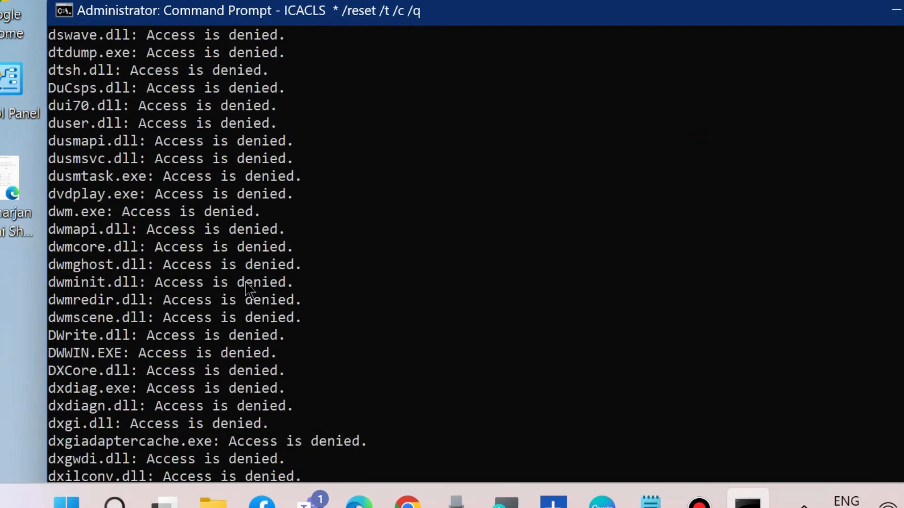
pyautogui.scroll(-3)
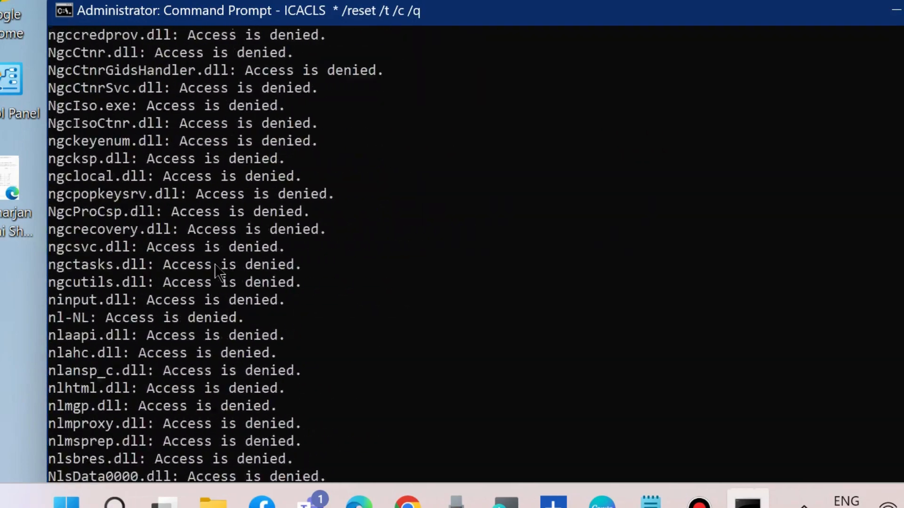
pyautogui.scroll(-3)
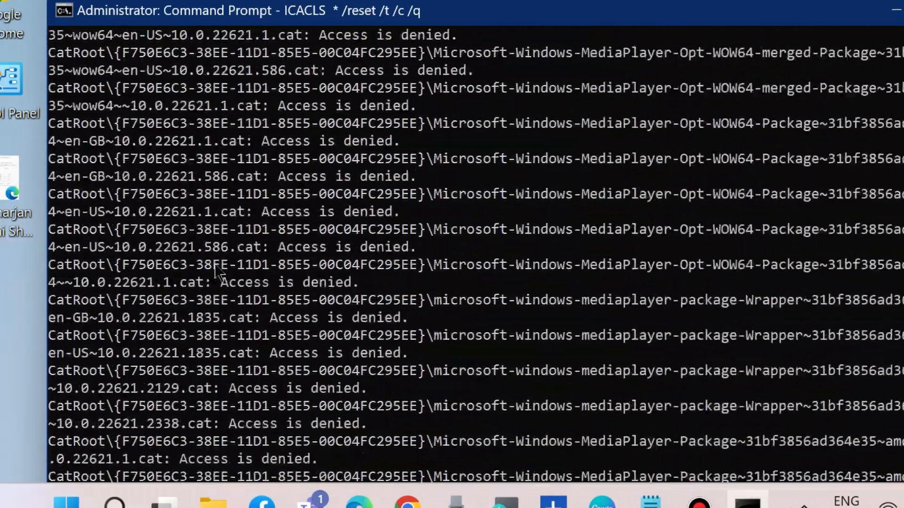
pyautogui.scroll(-3)
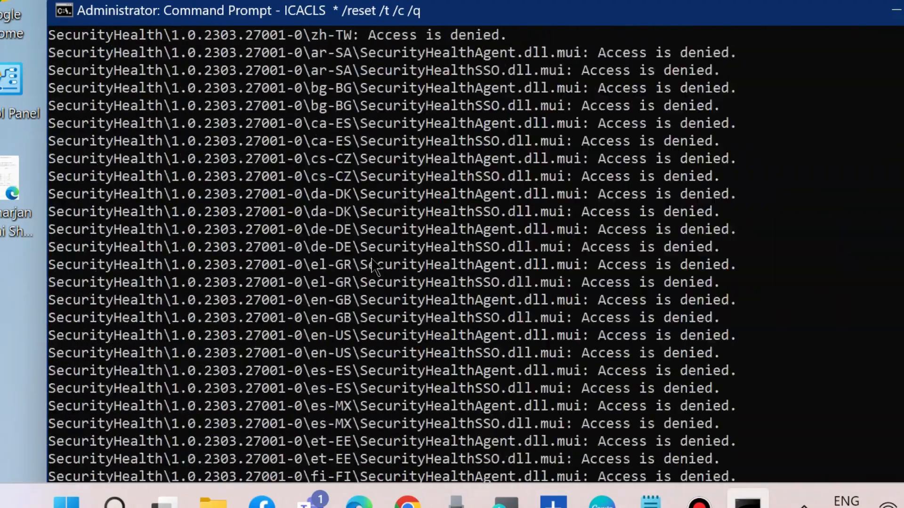
pyautogui.scroll(-3)
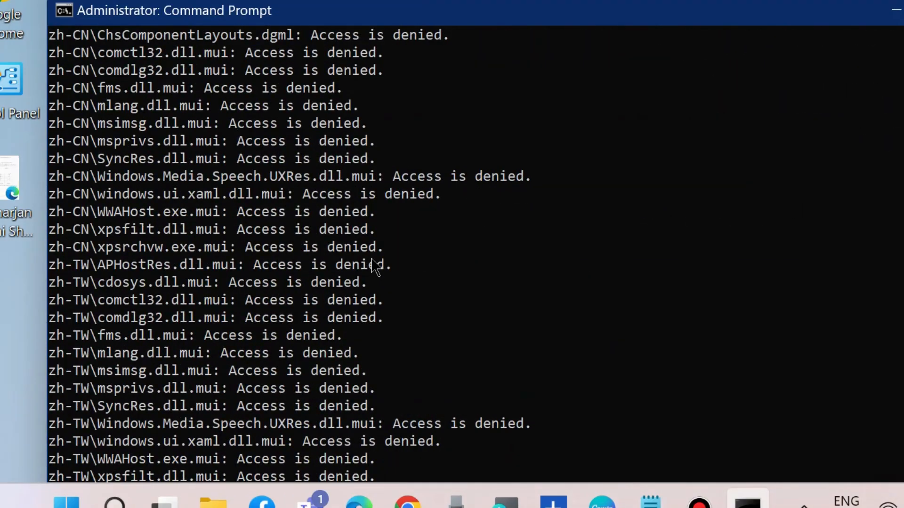
pyautogui.moveTo(374, 271)
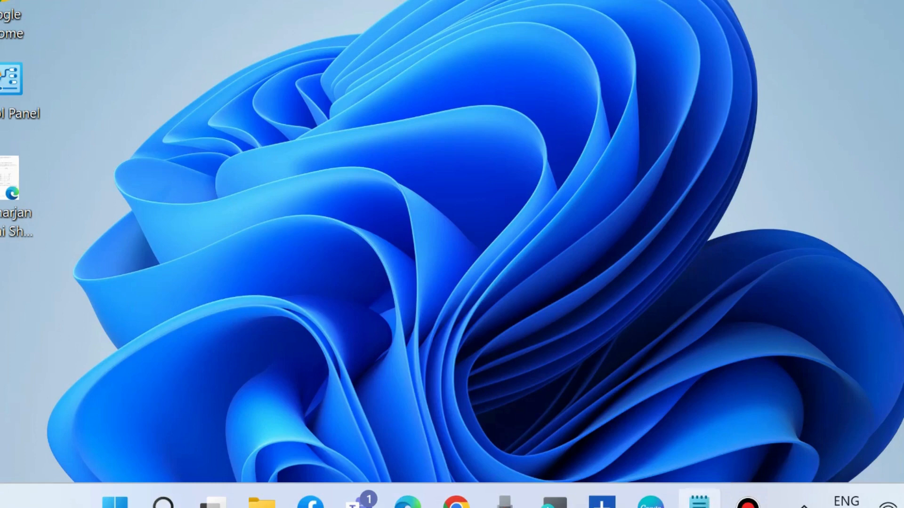
# Restore the Notepad notes showing net user administrator /active:yes
pyautogui.click(697, 503)
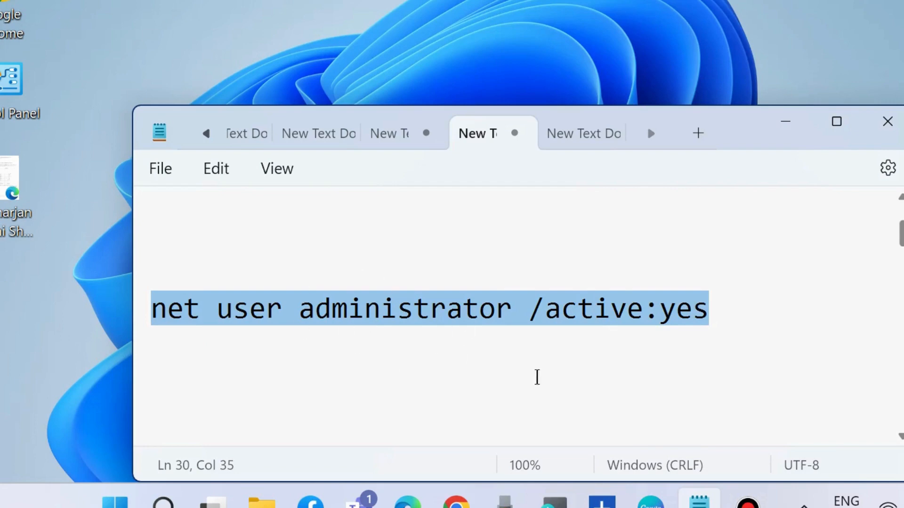
pyautogui.moveTo(853, 158)
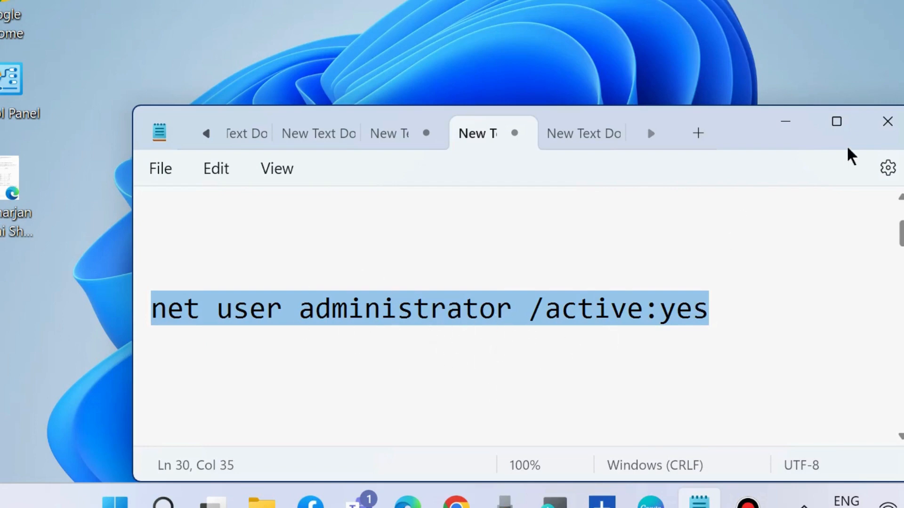
# Minimize Notepad to return to the desktop
pyautogui.click(887, 121)
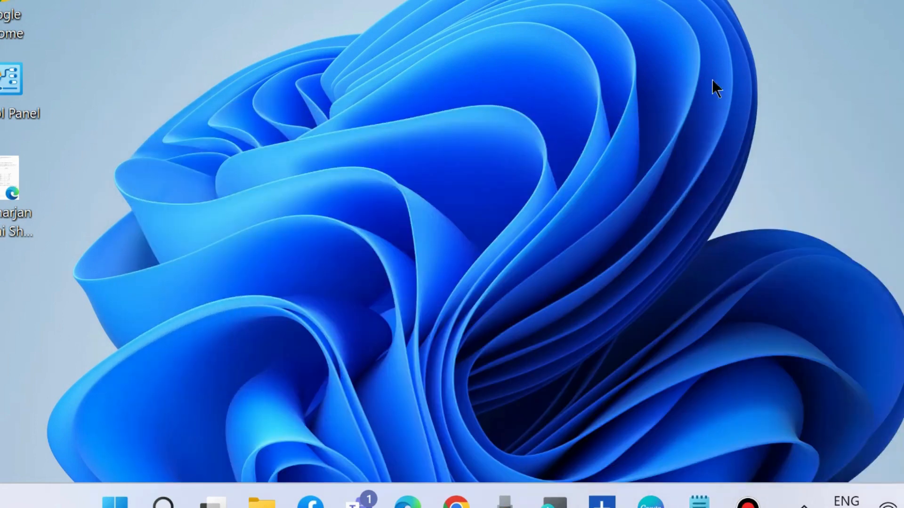
pyautogui.moveTo(258, 342)
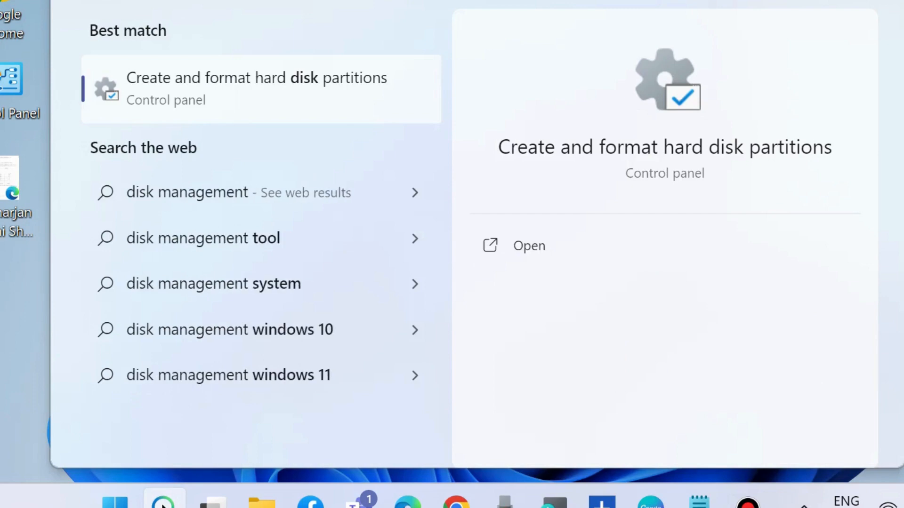
pyautogui.moveTo(528, 245)
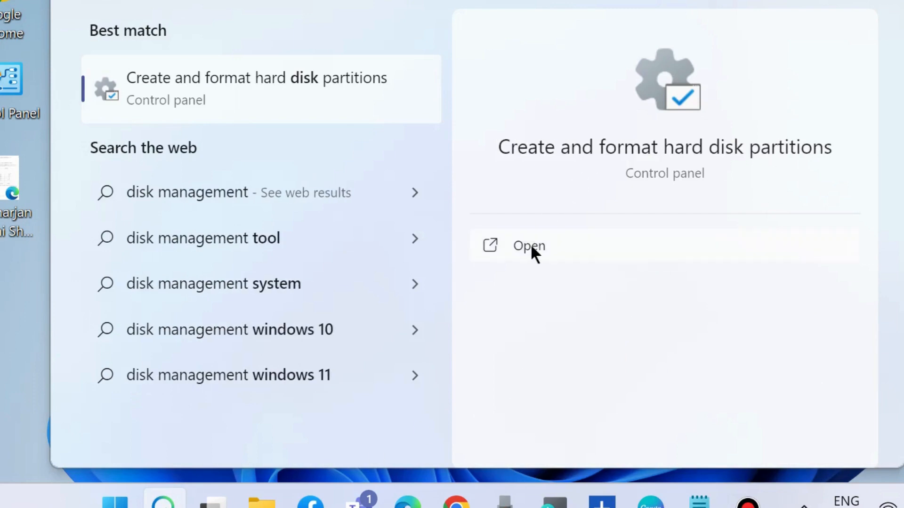
# View the Change Drive Letter and Paths dialog for New Volume (D:) and close it unchanged
pyautogui.click(528, 246)
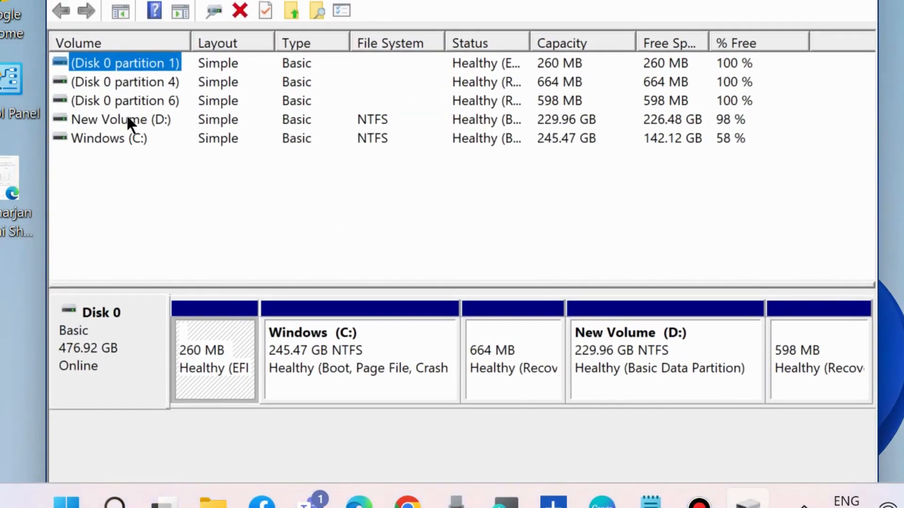
pyautogui.moveTo(122, 130)
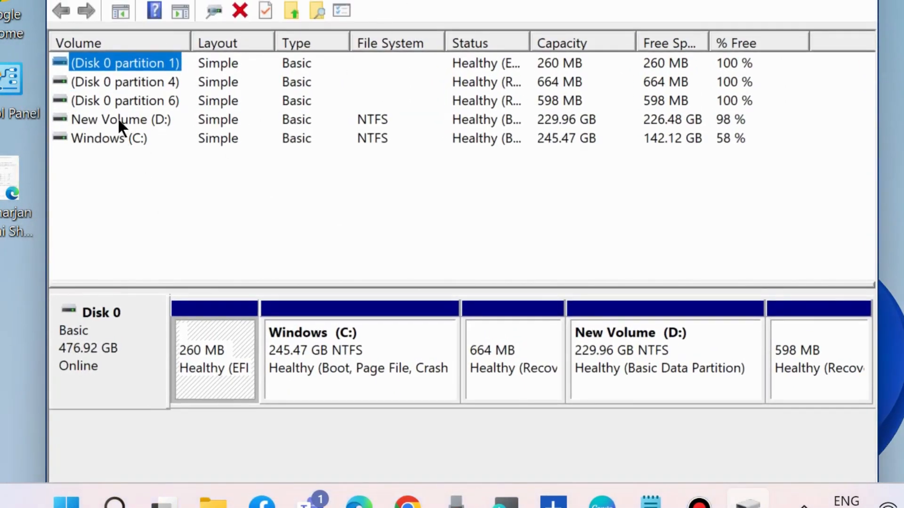
pyautogui.rightClick(115, 120)
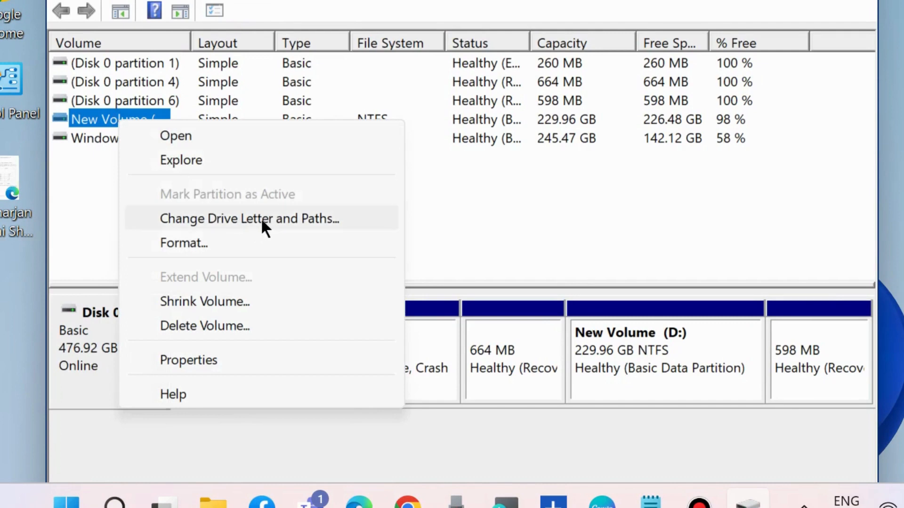
pyautogui.click(249, 218)
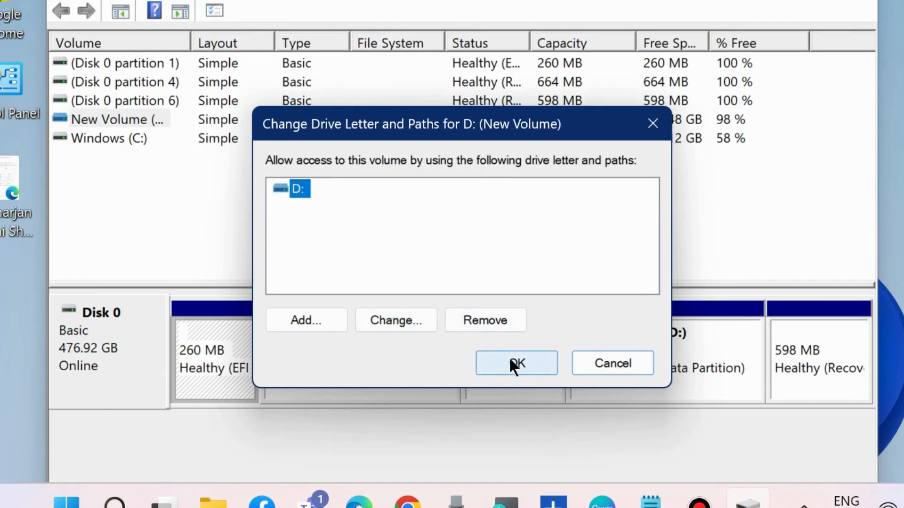
pyautogui.moveTo(653, 123)
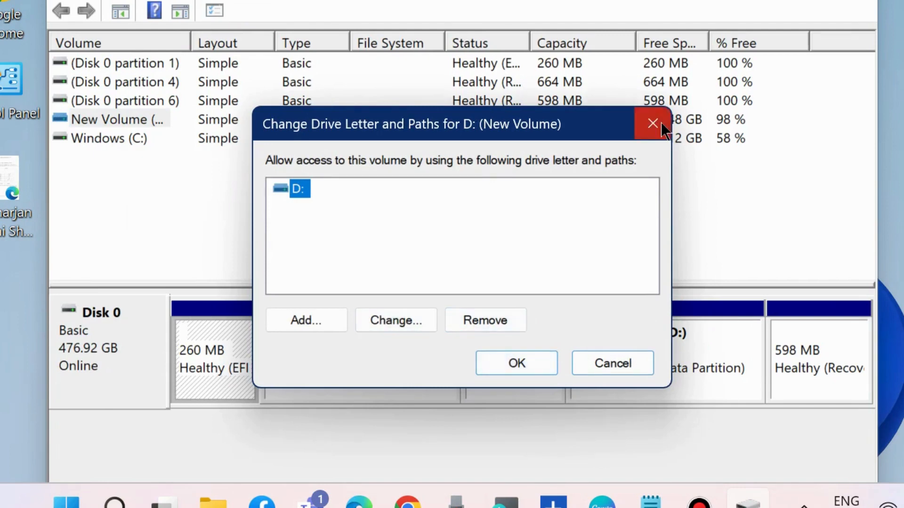
pyautogui.click(651, 123)
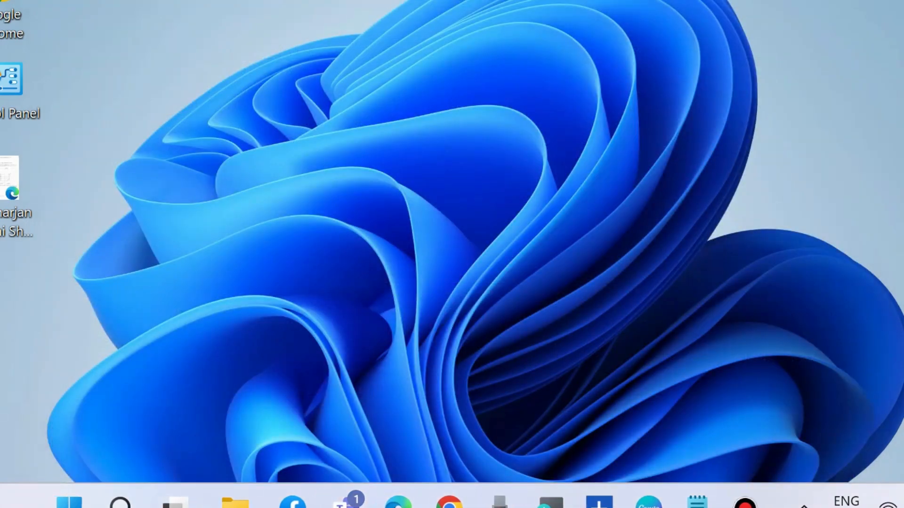